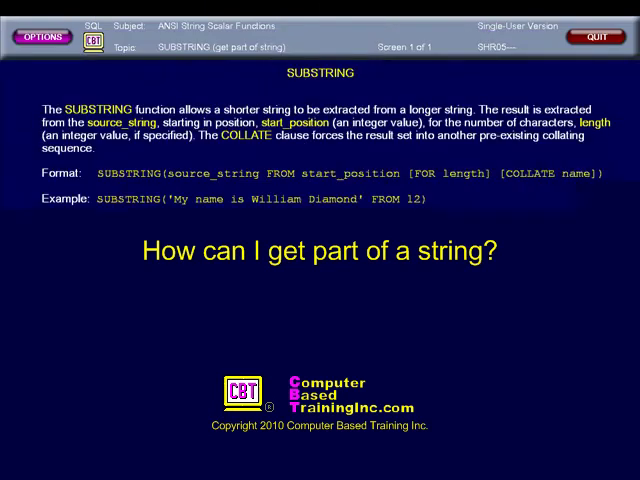
Step: Advance the SUBSTRING lesson to reveal the 'William Diamond' result and vendor notes for Oracle, DB2, SQL Server
left_click(200, 444)
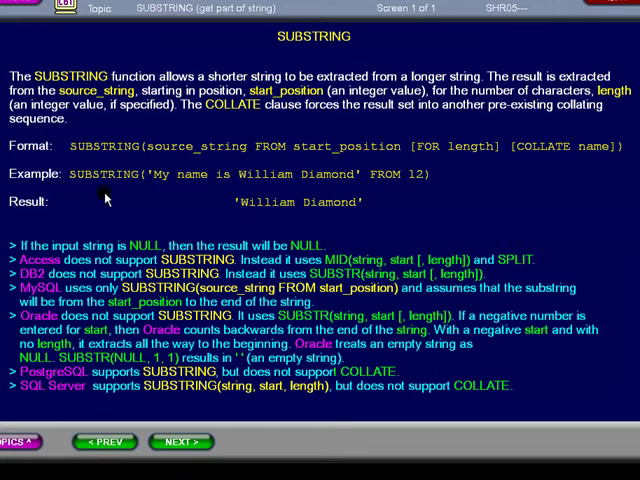
mouse_move(164, 188)
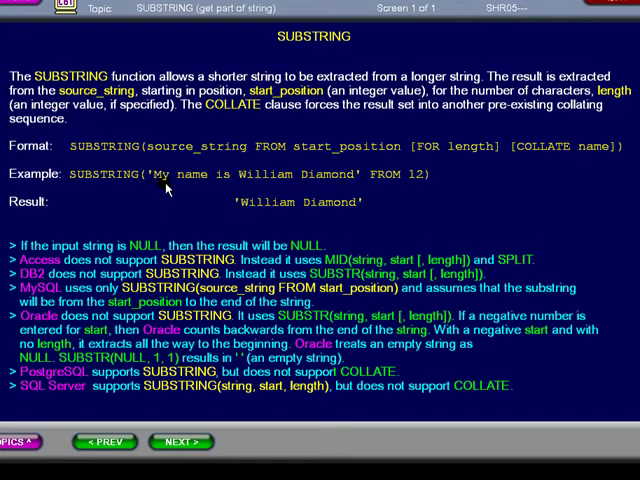
mouse_move(350, 200)
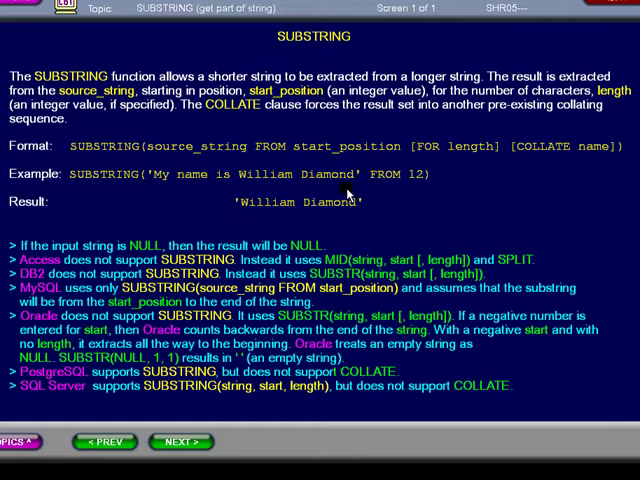